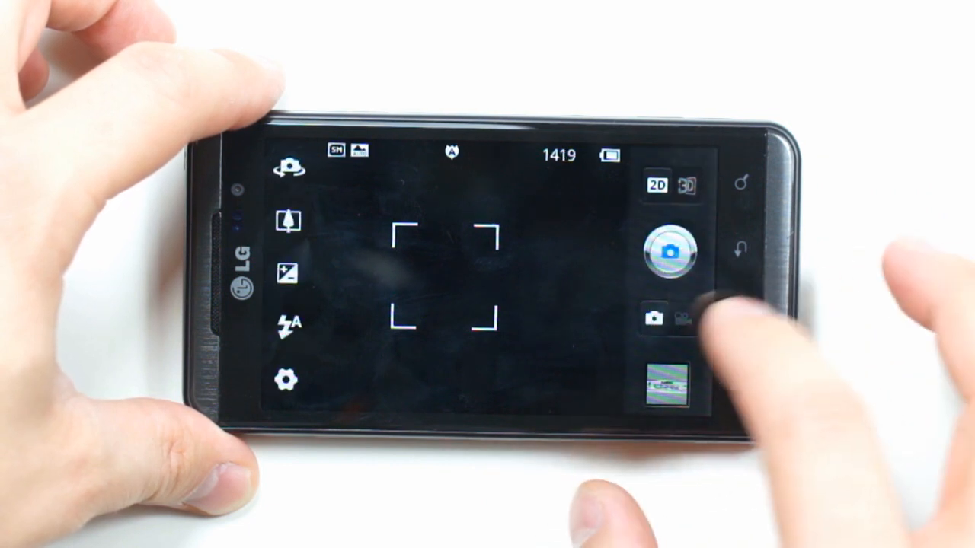
Toggle the camera from photo mode to 2D video recording mode.
left_click(680, 318)
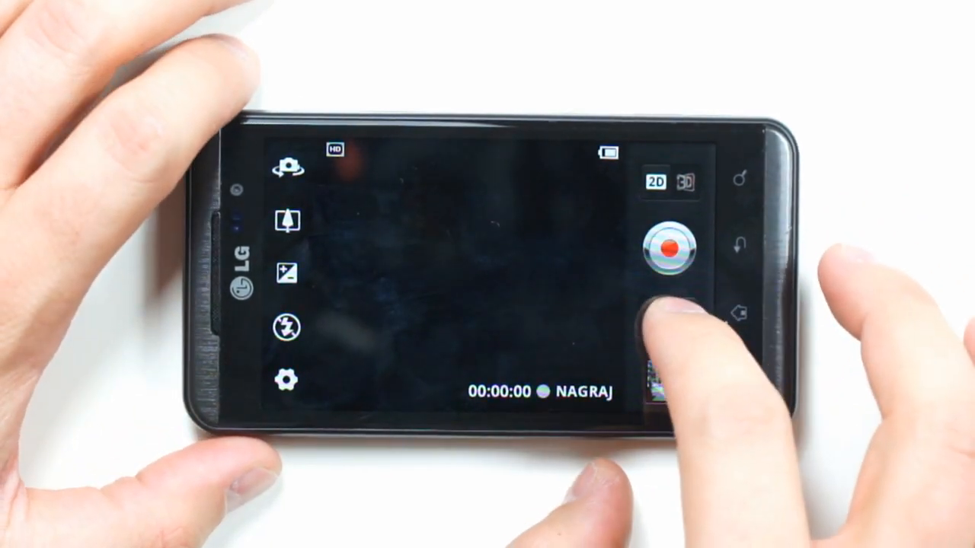
left_click(666, 245)
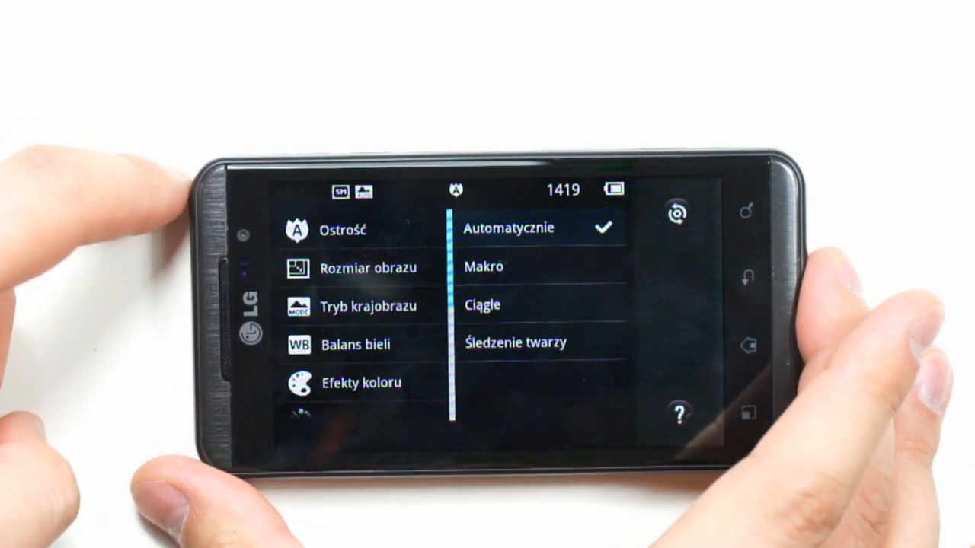
Show the Tryb krajobrazu scene mode choices, then scroll to the shot mode options.
left_click(368, 268)
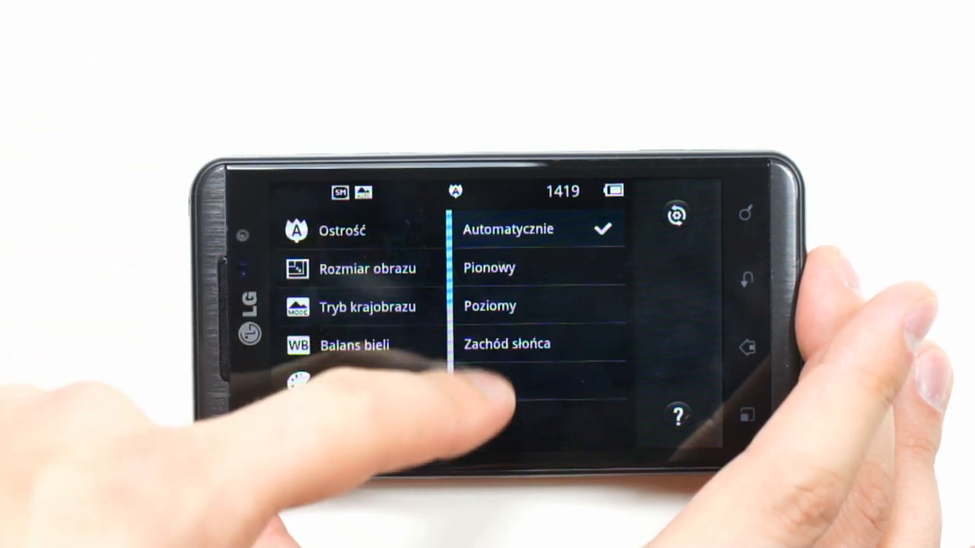
scroll("down", 3)
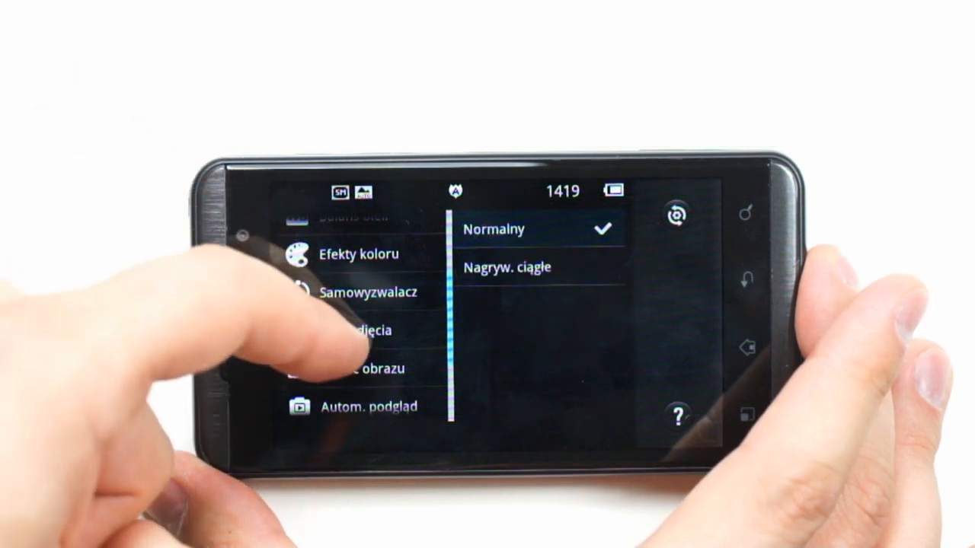
scroll("down", 3)
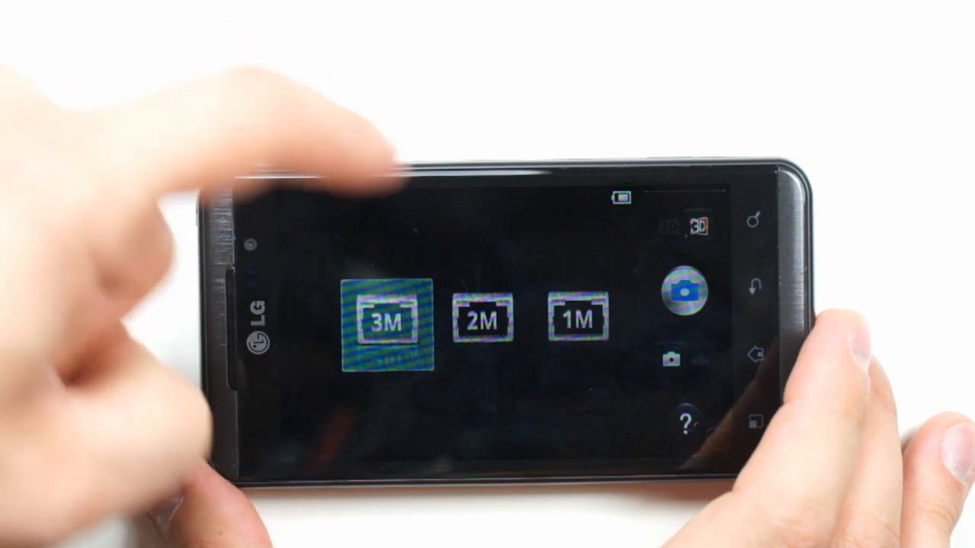
Pick a 3D photo size from the 3M, 2M and 1M options.
left_click(388, 320)
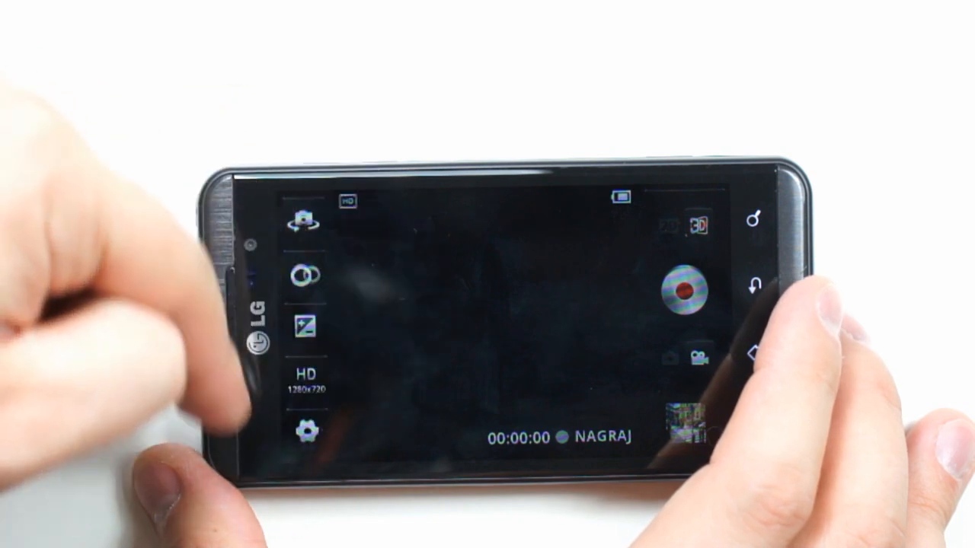
Set video size to FHD and show the Pamięć storage choices.
left_click(303, 433)
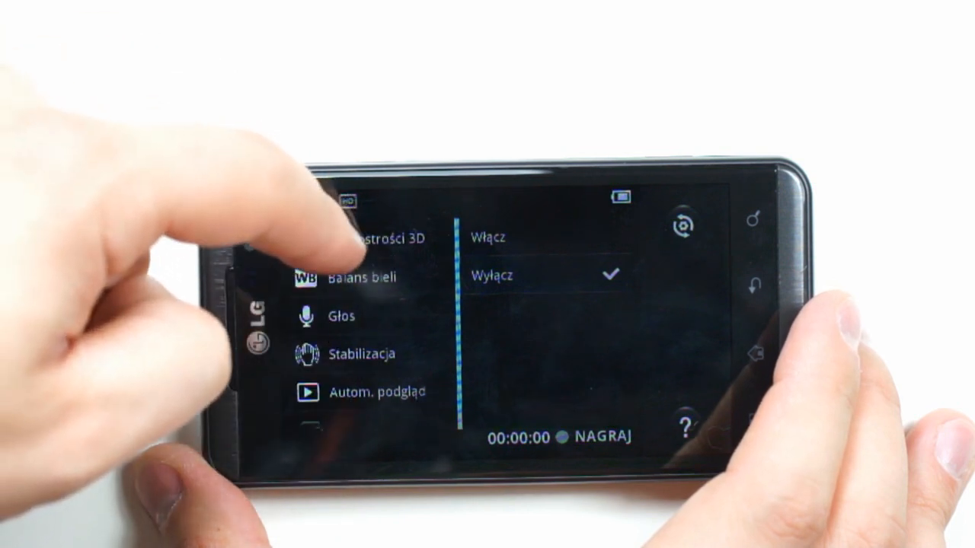
left_click(374, 237)
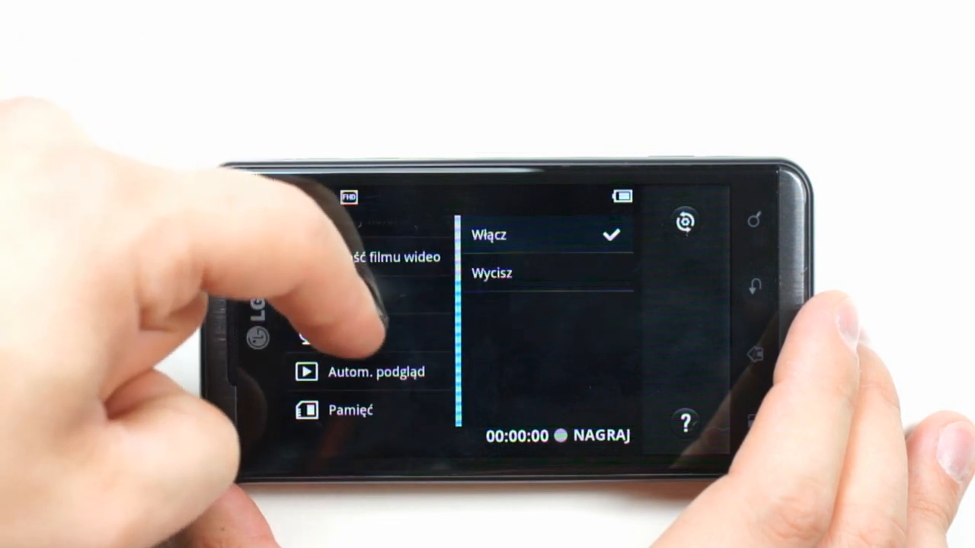
left_click(350, 409)
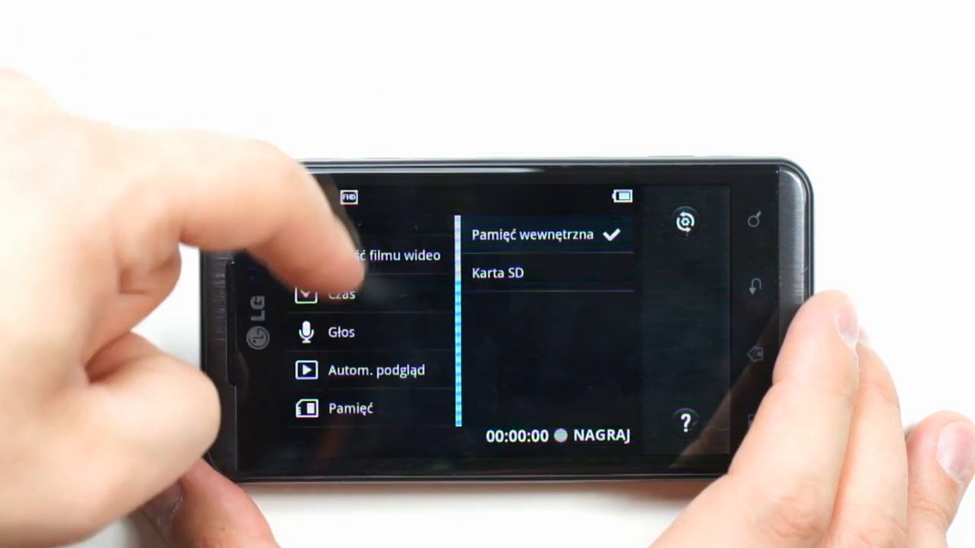